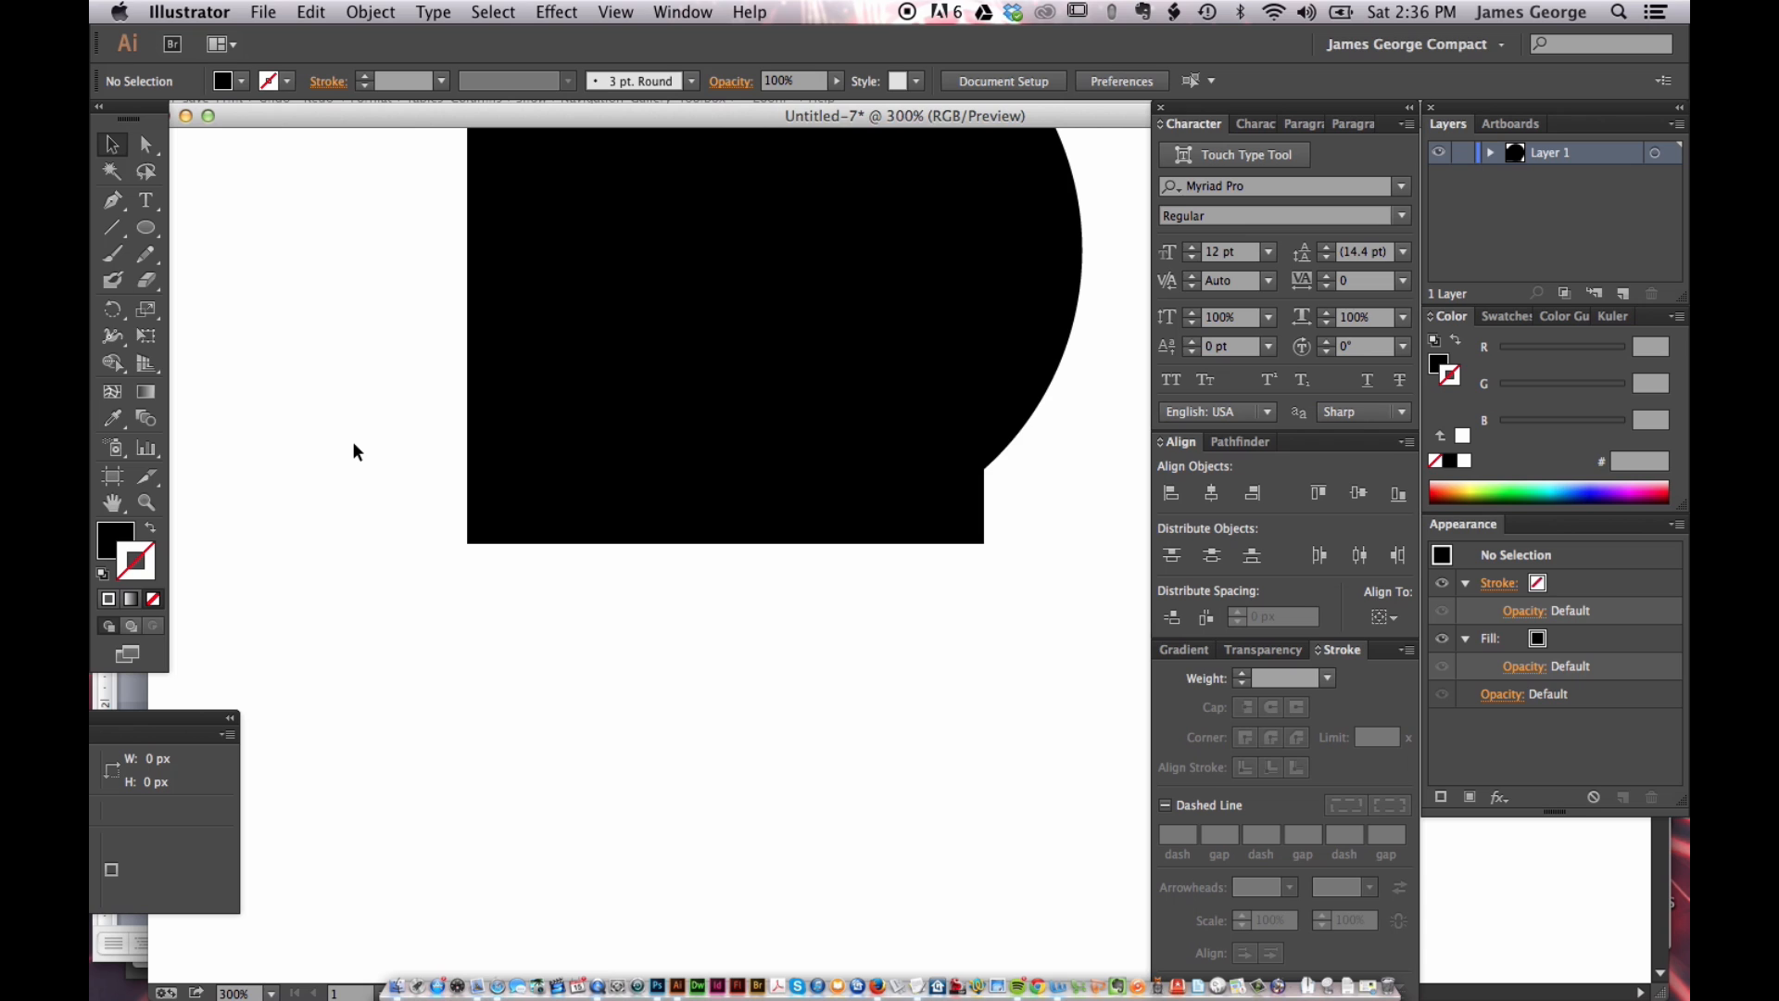
Select the black circle to check its width and height values.
left_click(188, 12)
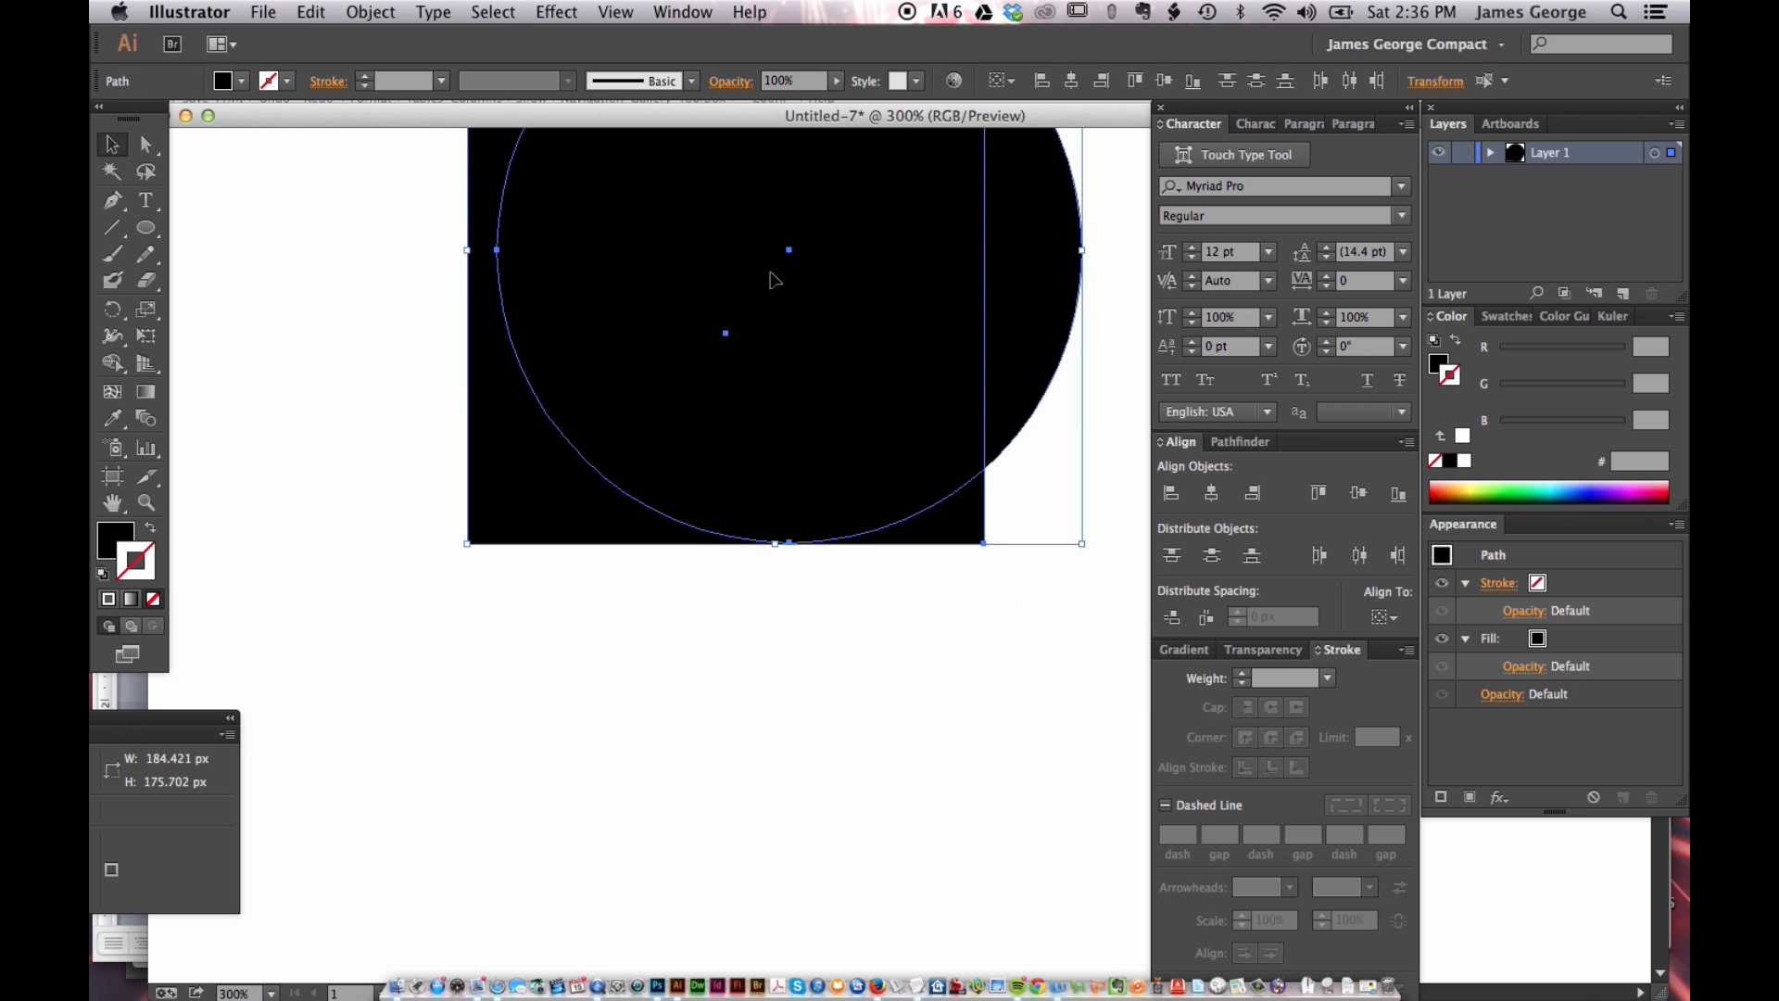
mouse_move(928, 519)
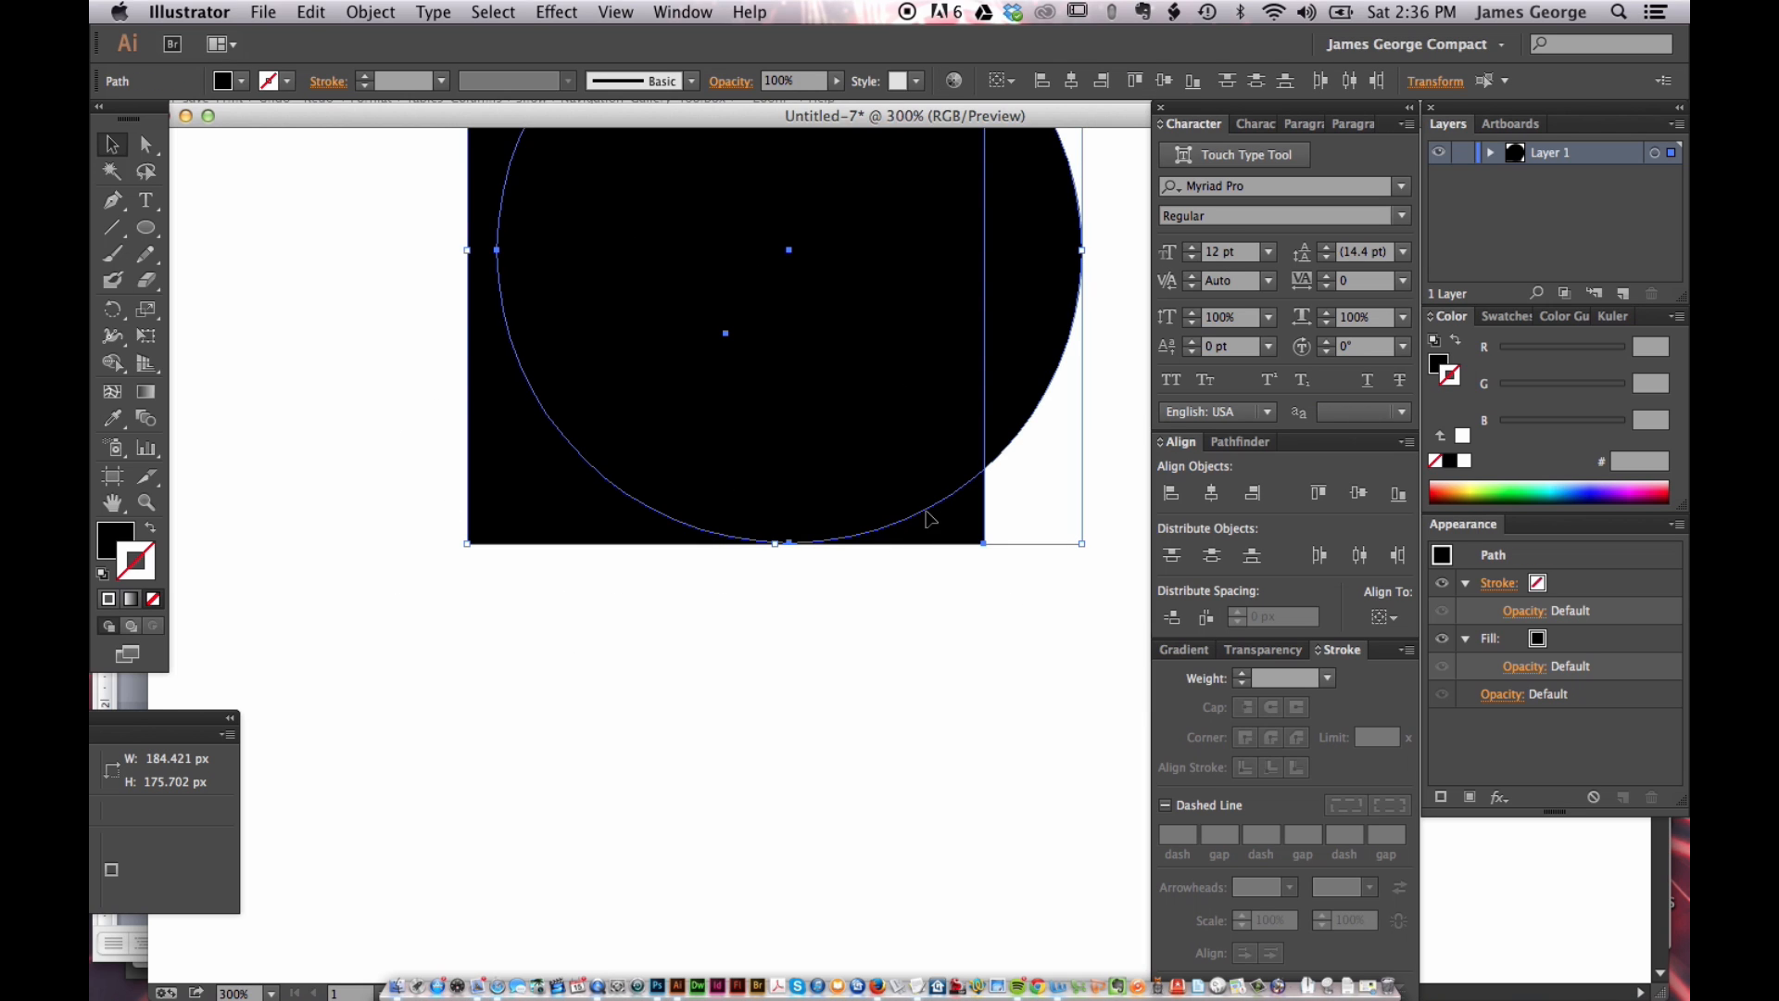
mouse_move(638, 641)
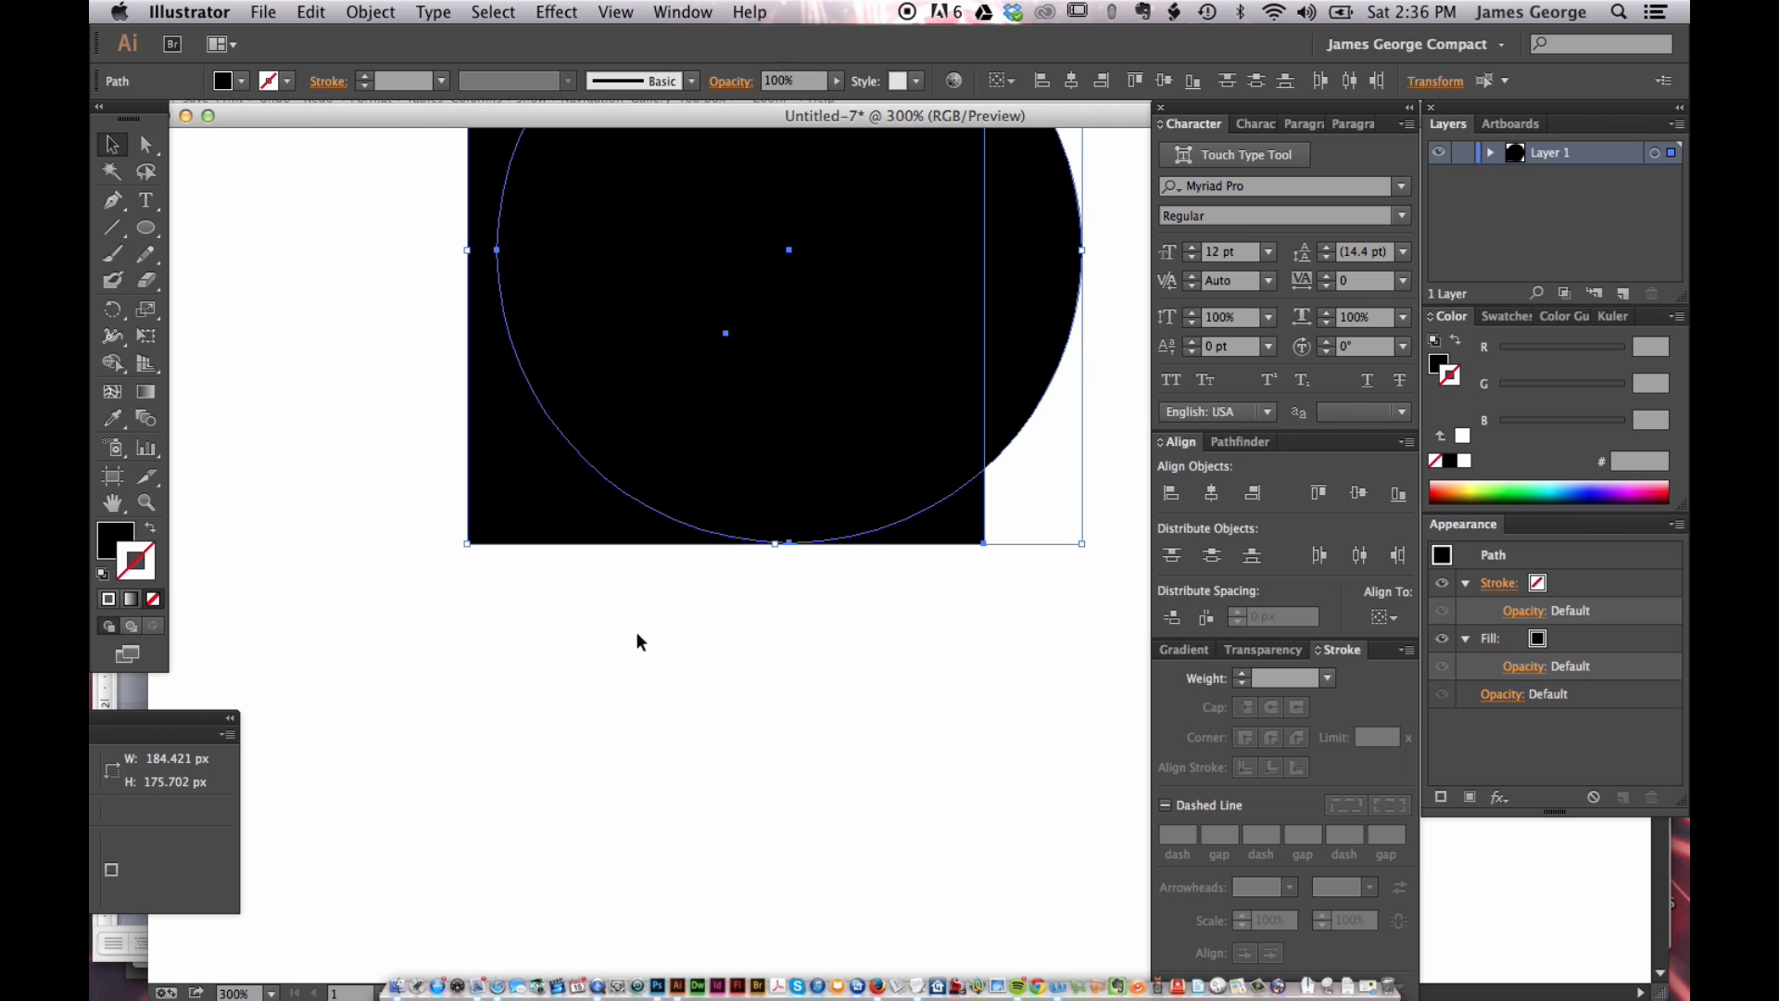
mouse_move(365, 395)
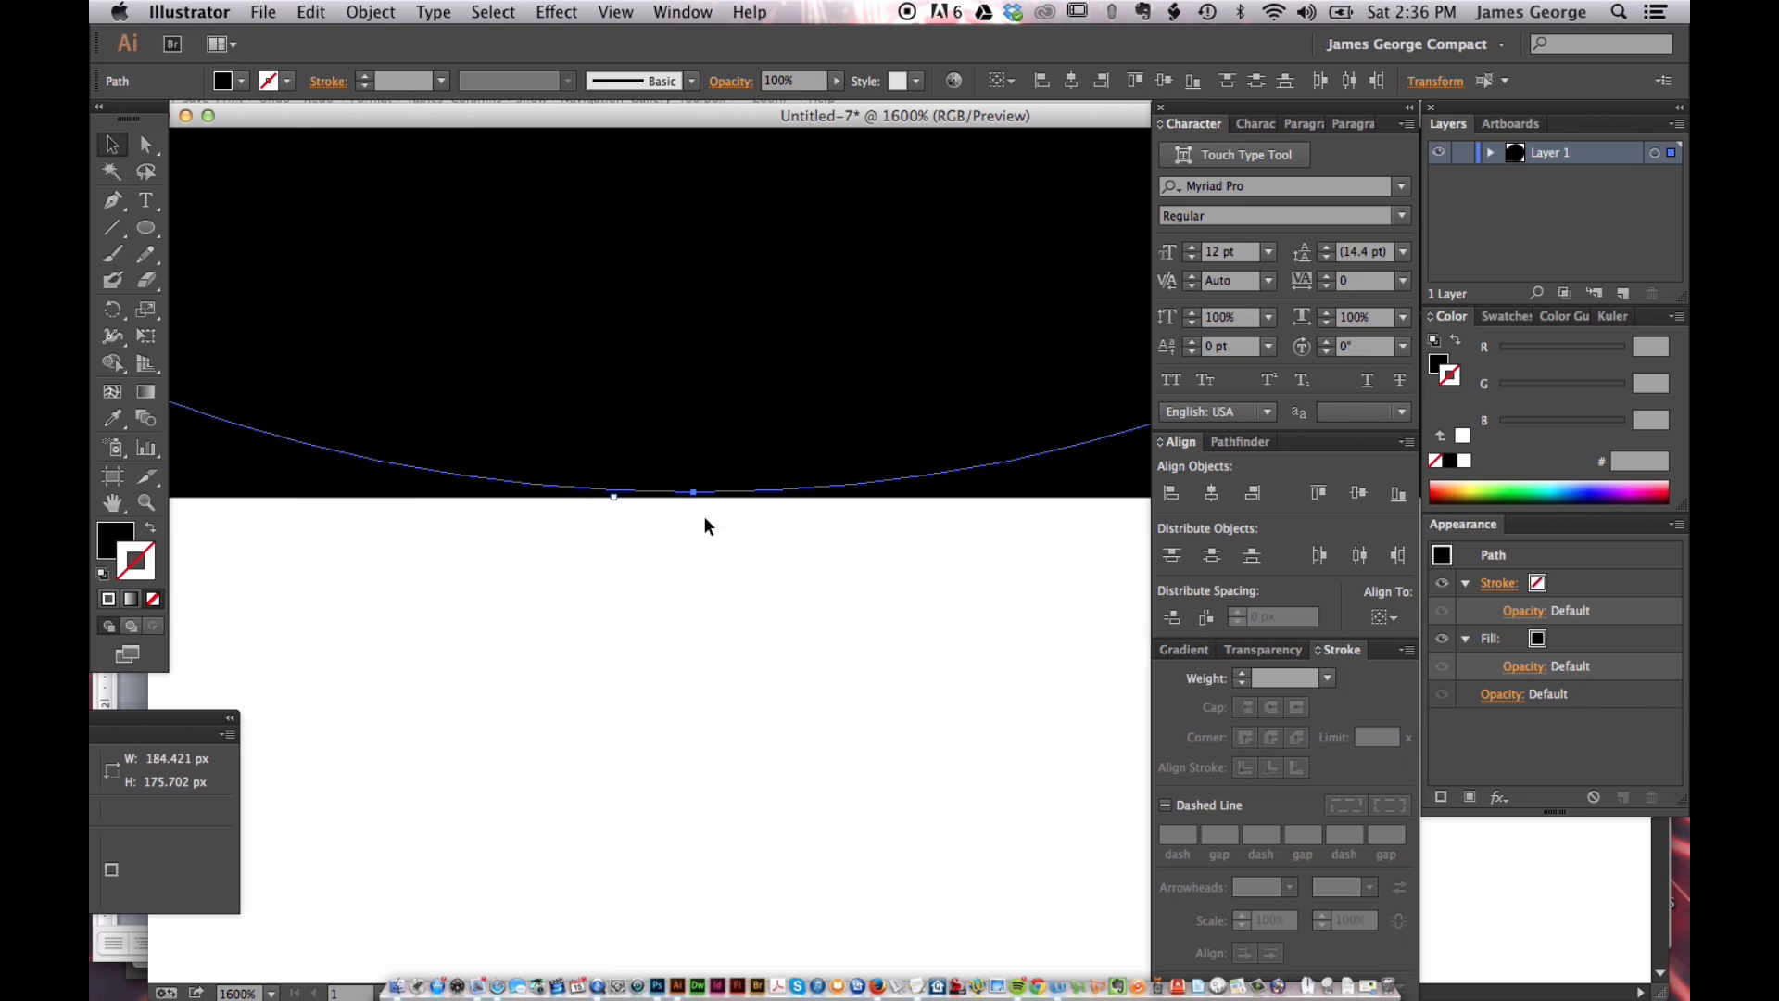
mouse_move(727, 425)
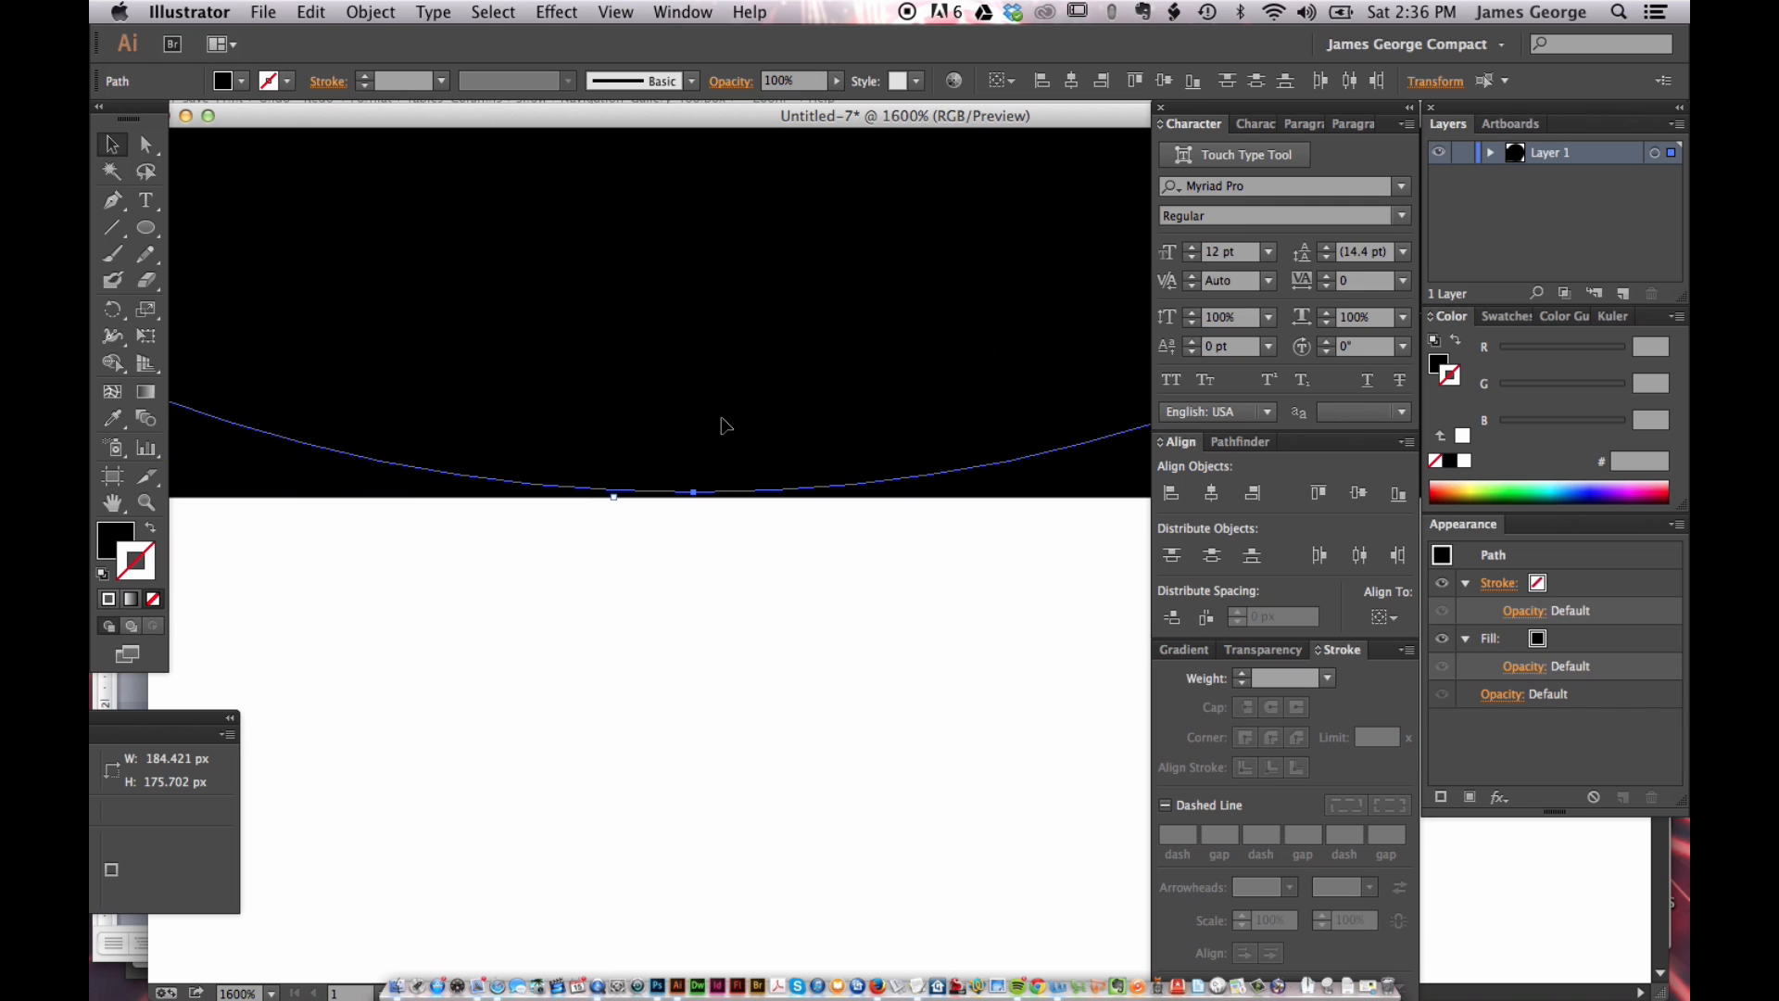
mouse_move(709, 440)
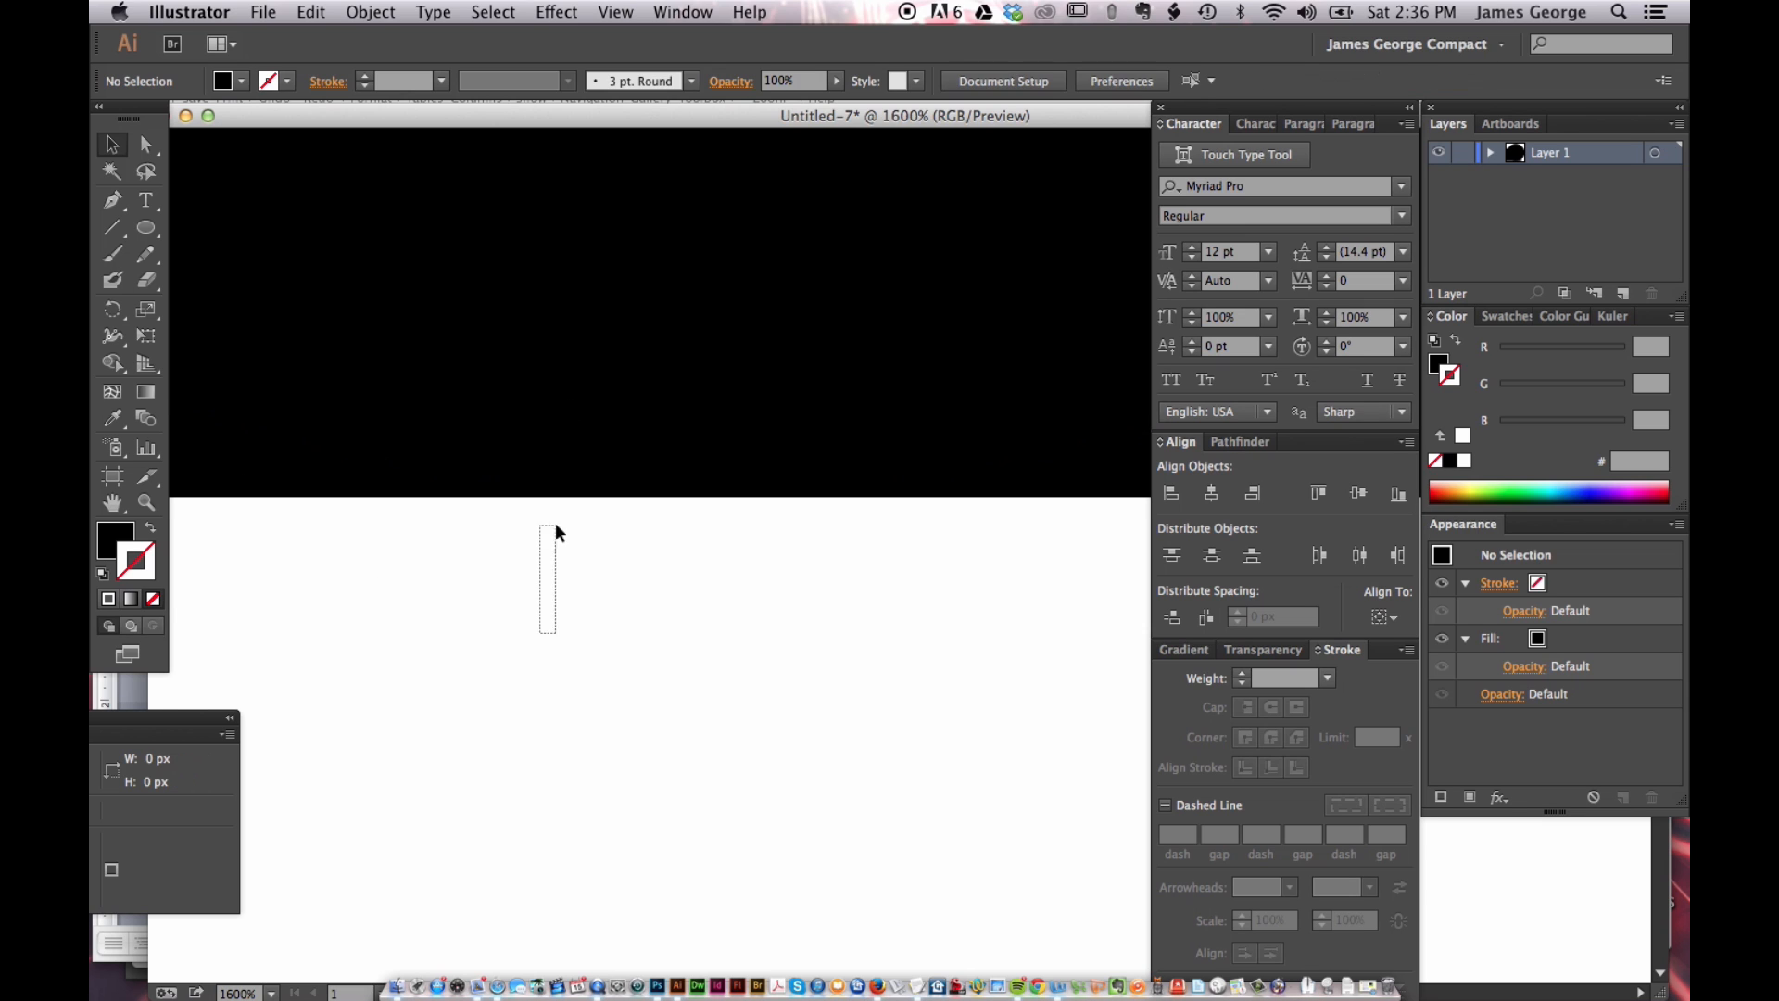
Reselect the circle near its bottom edge at high zoom.
left_click_drag(550, 533, 692, 492)
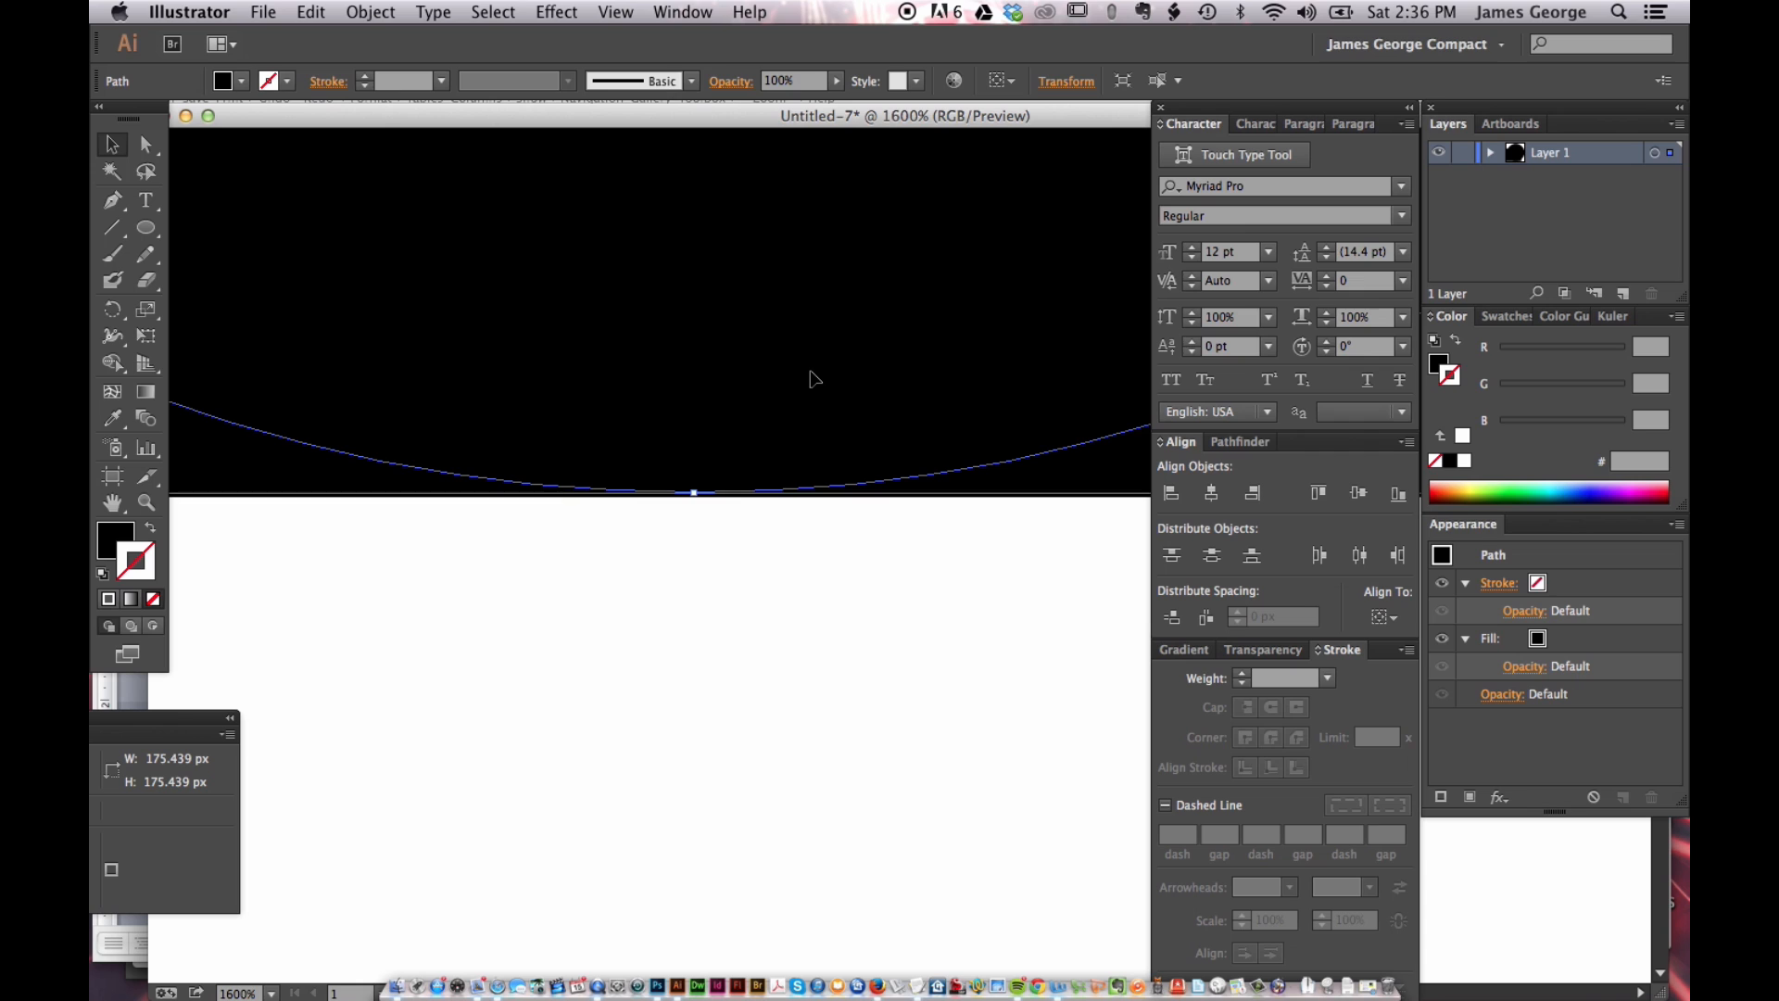
mouse_move(746, 325)
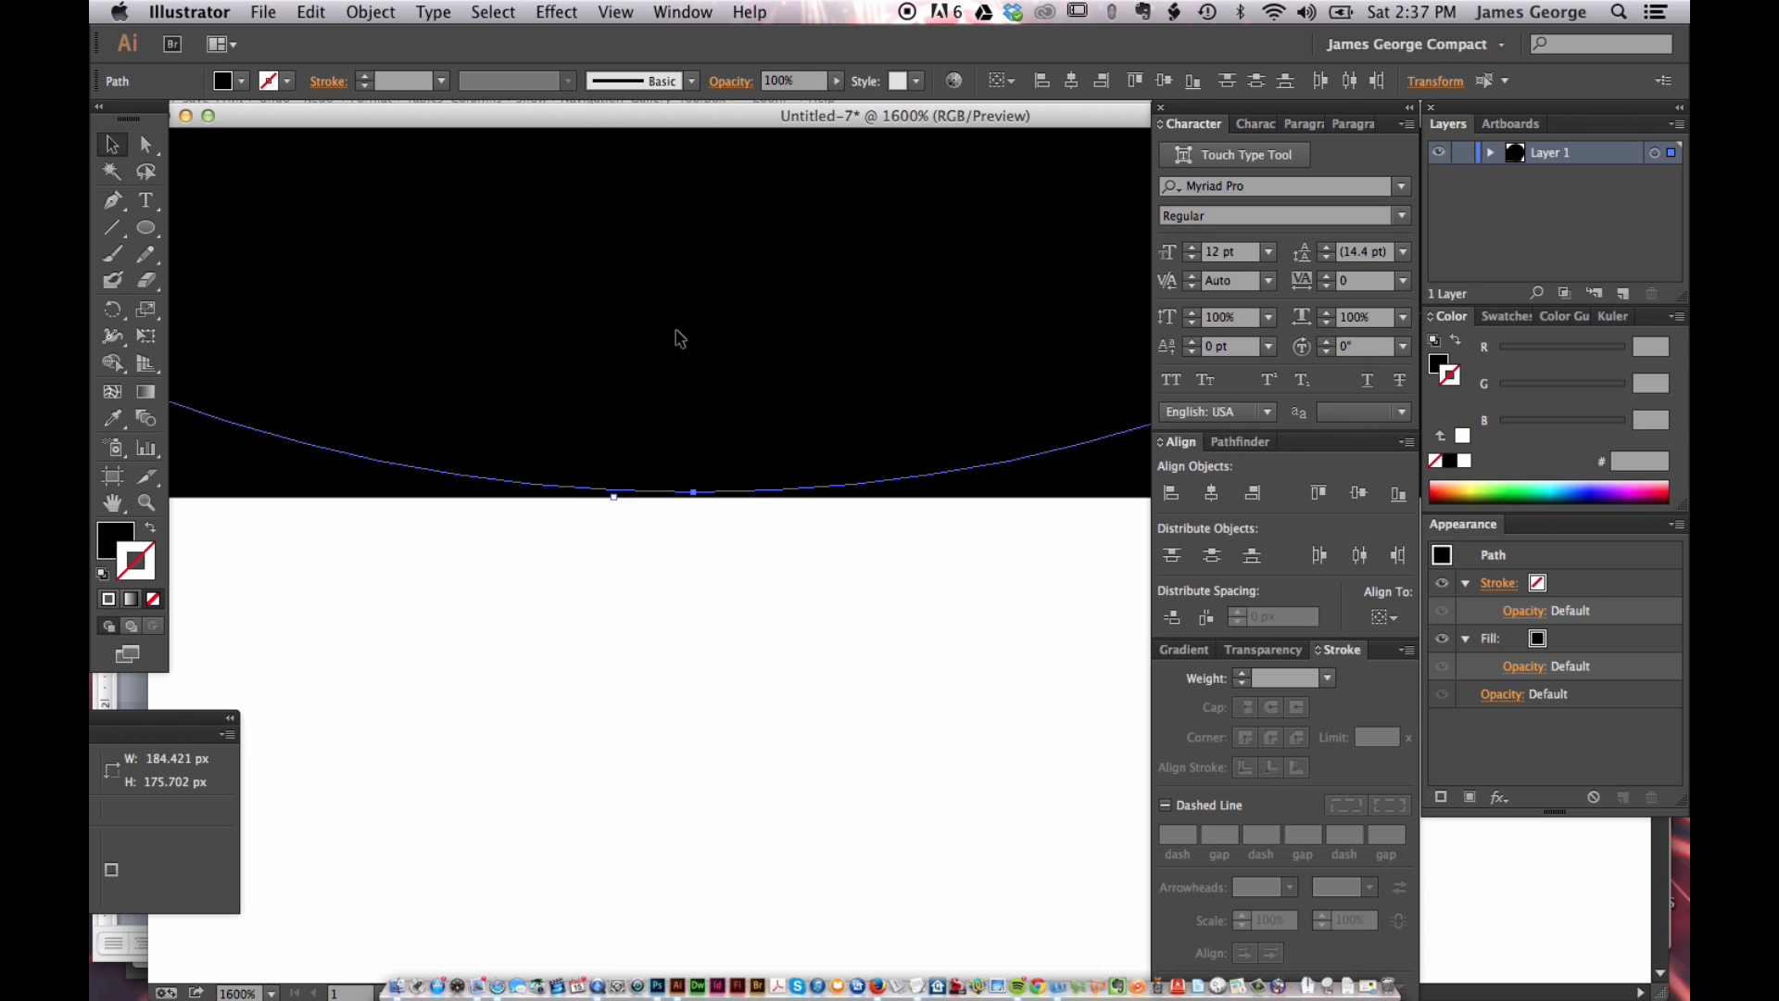
mouse_move(665, 483)
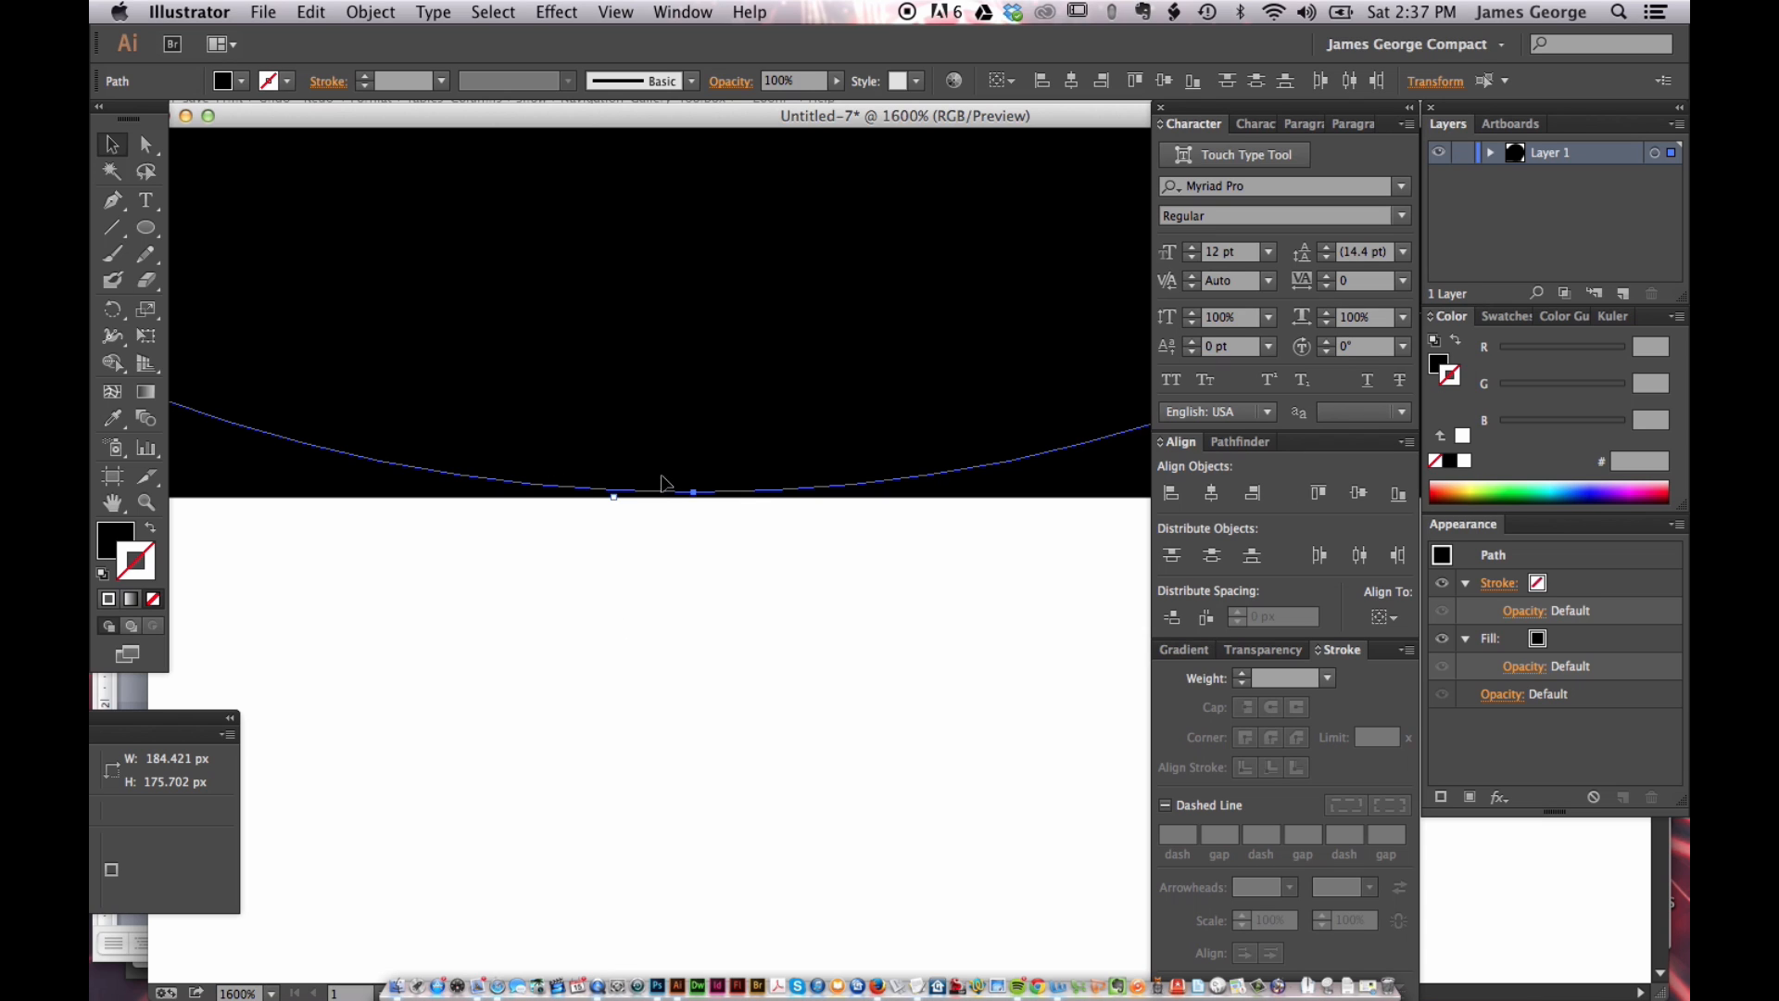
mouse_move(1010, 527)
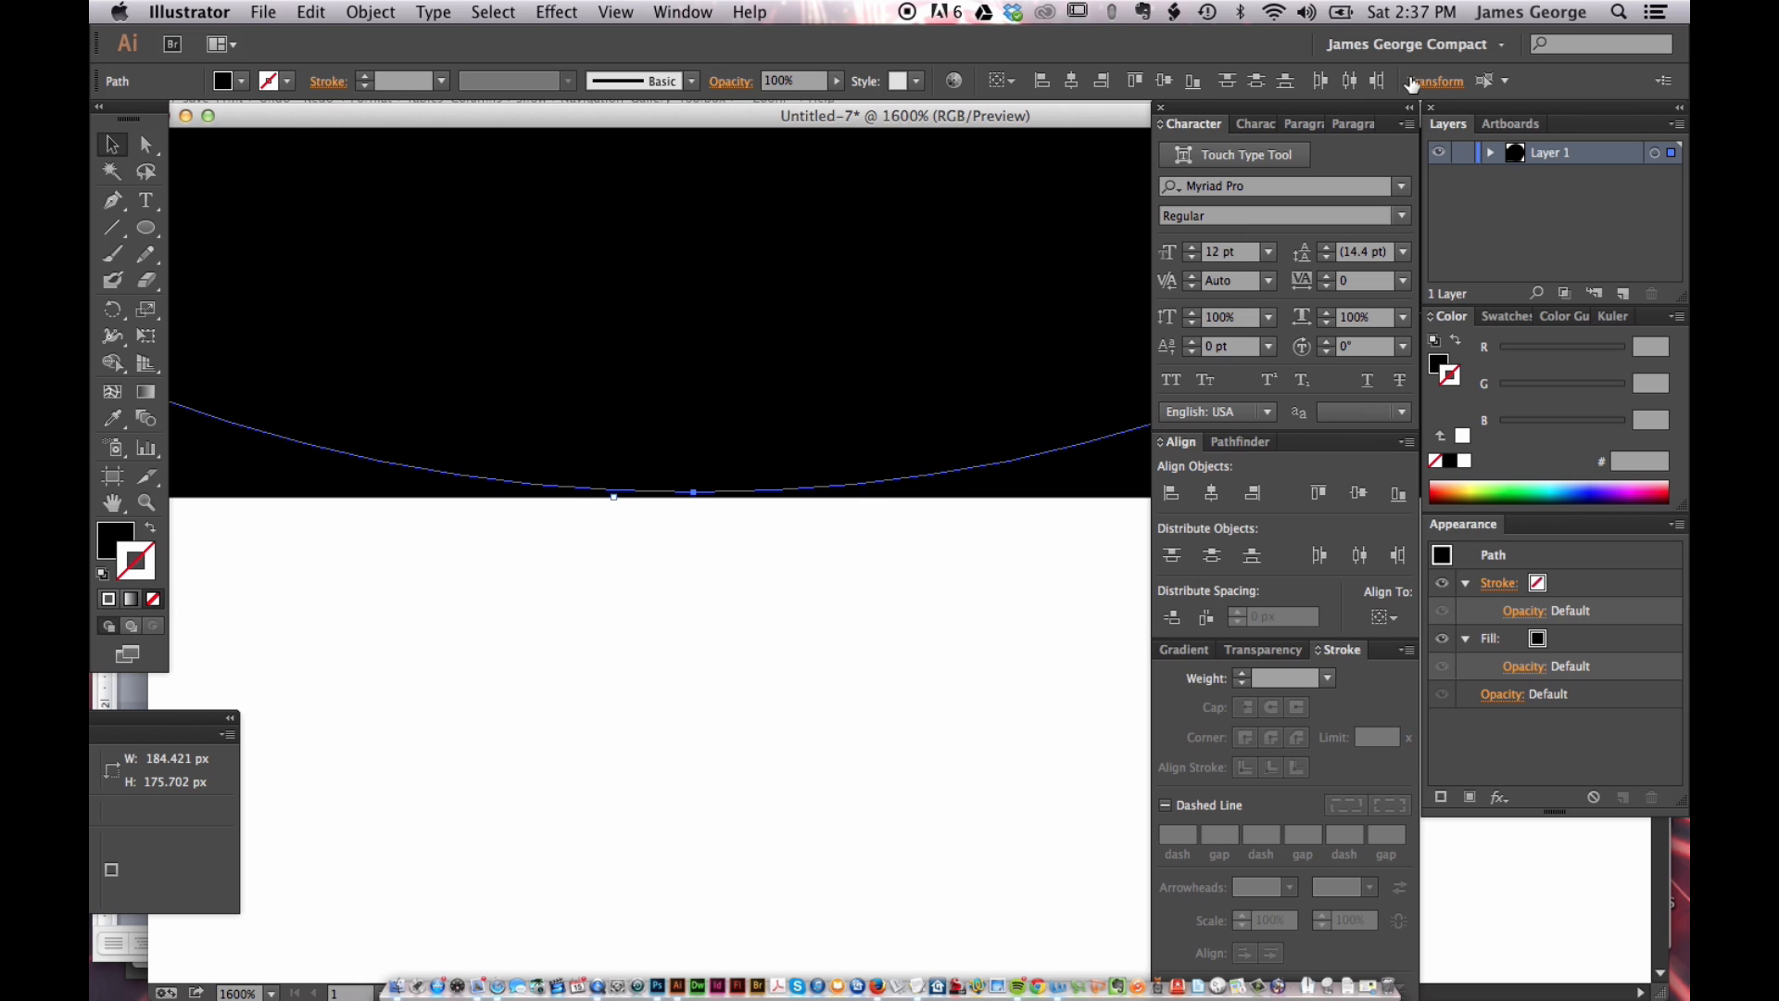
mouse_move(1437, 100)
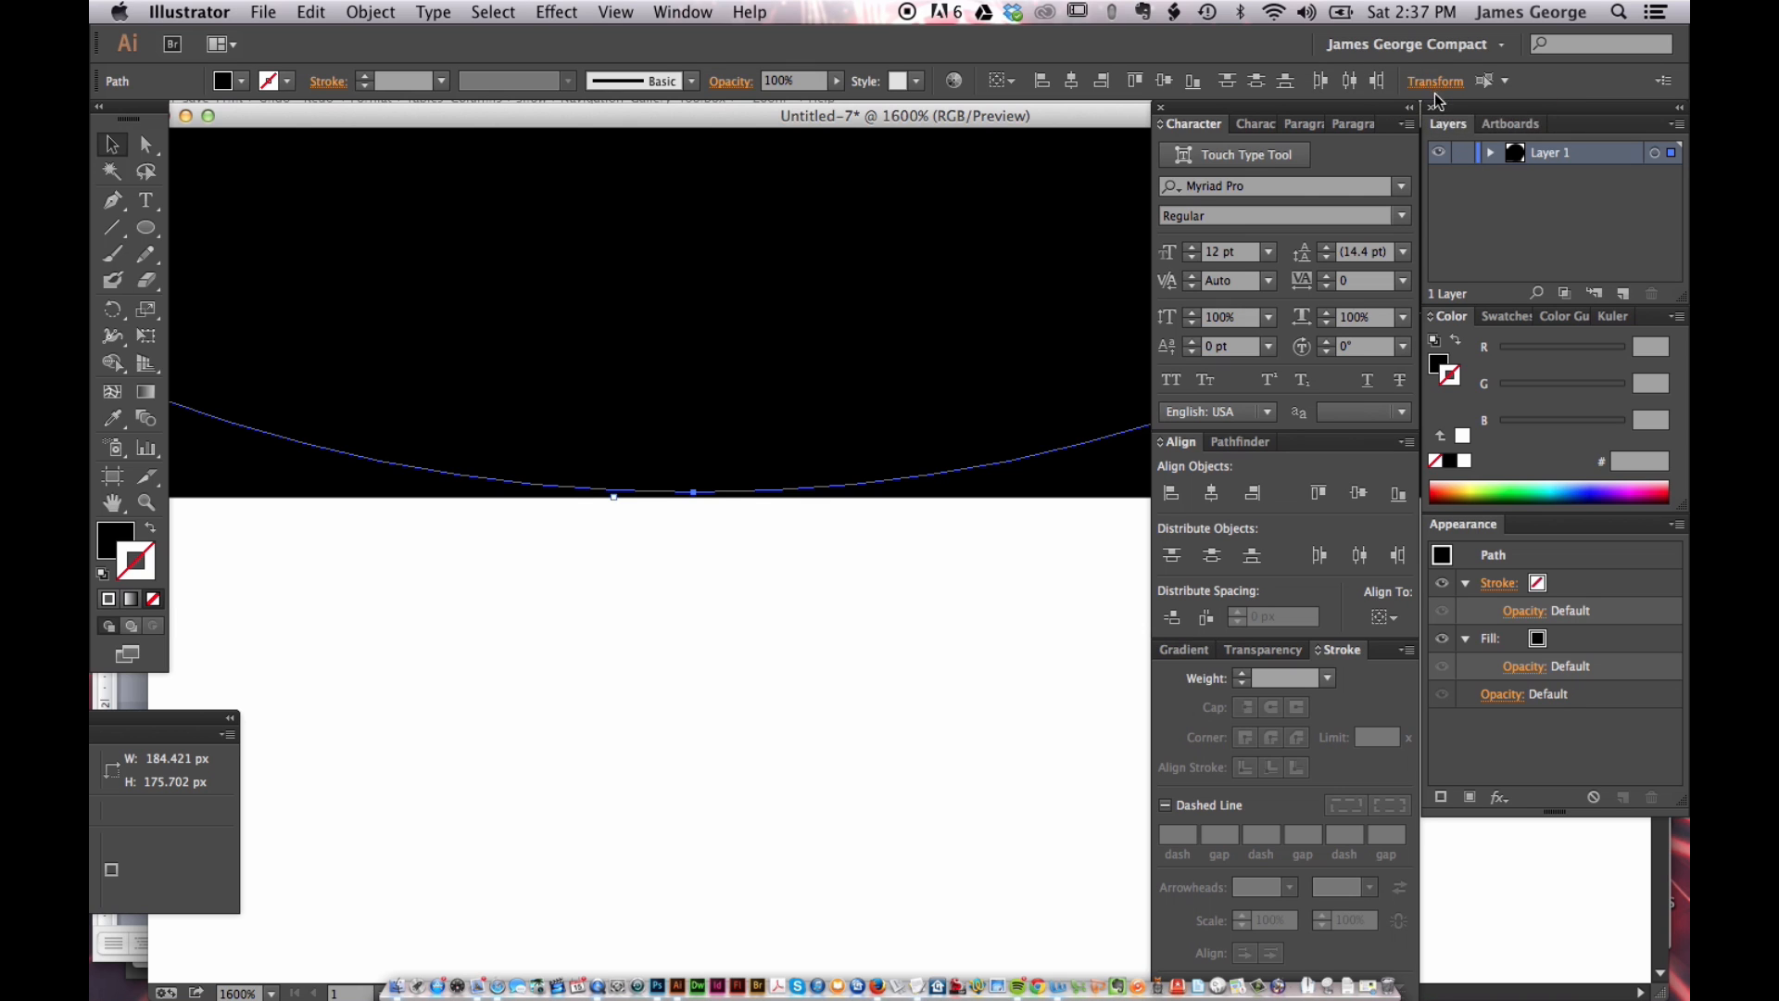
Open the circle's transform settings showing 184.421 by 175.702 px.
left_click(1434, 80)
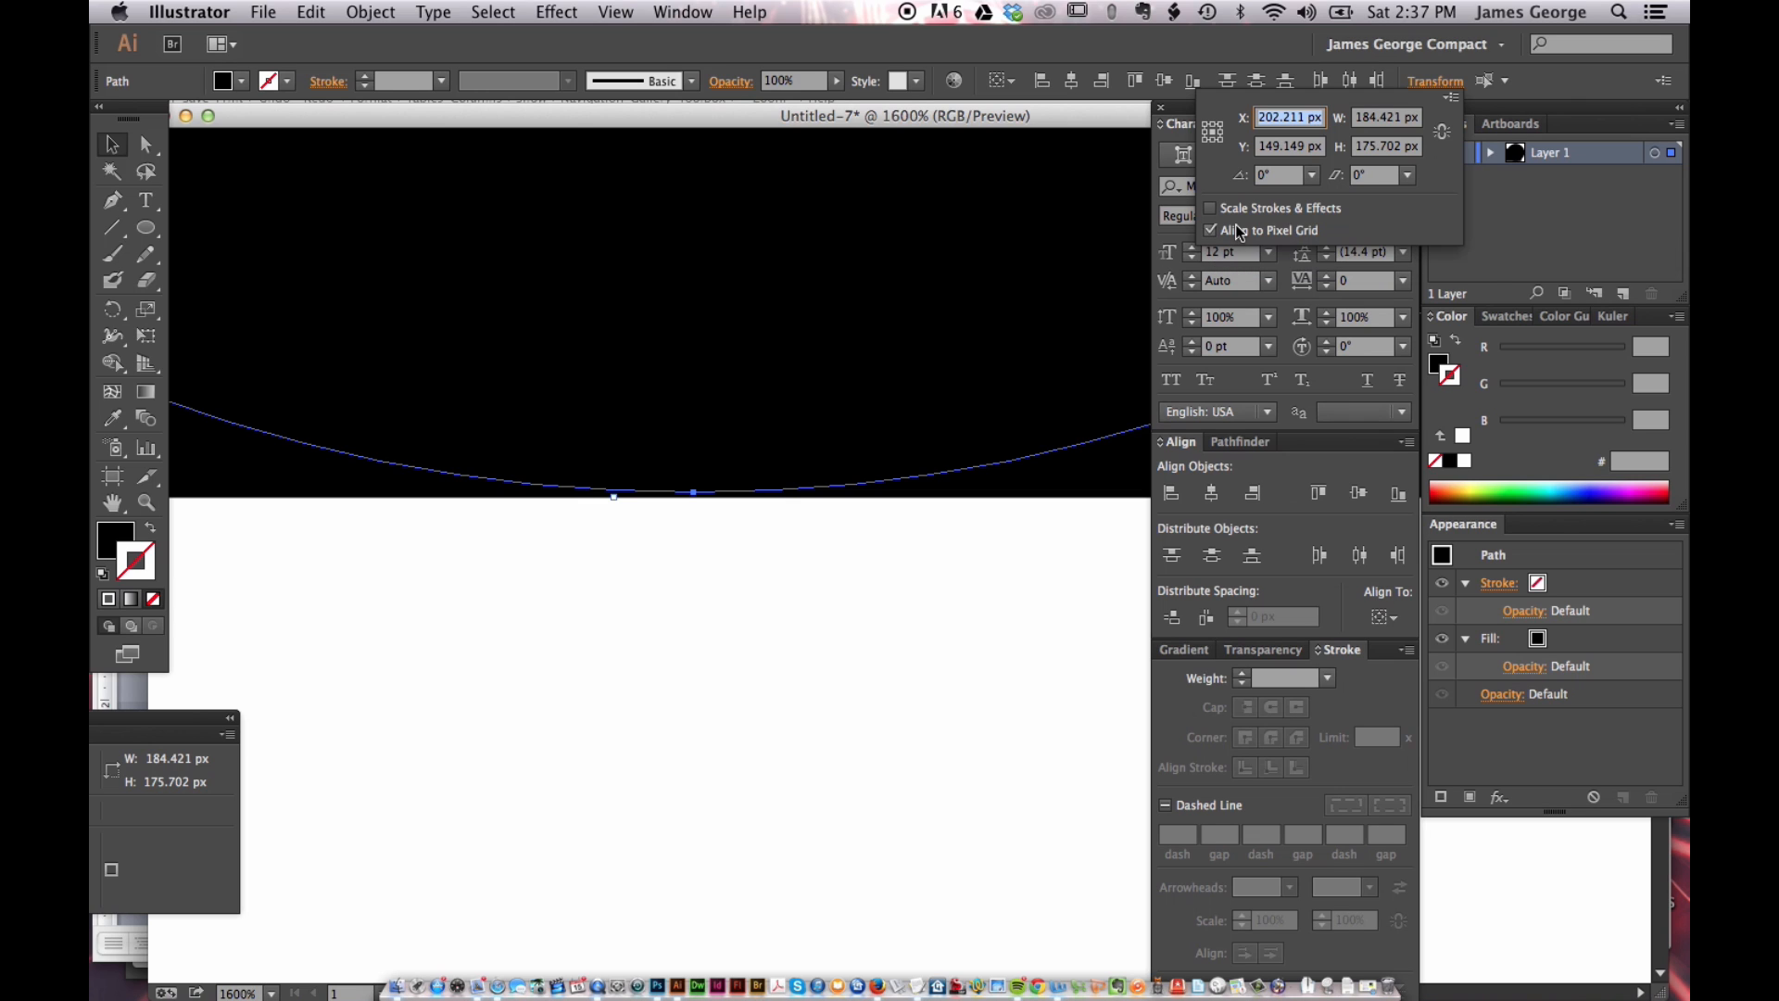
mouse_move(1270, 236)
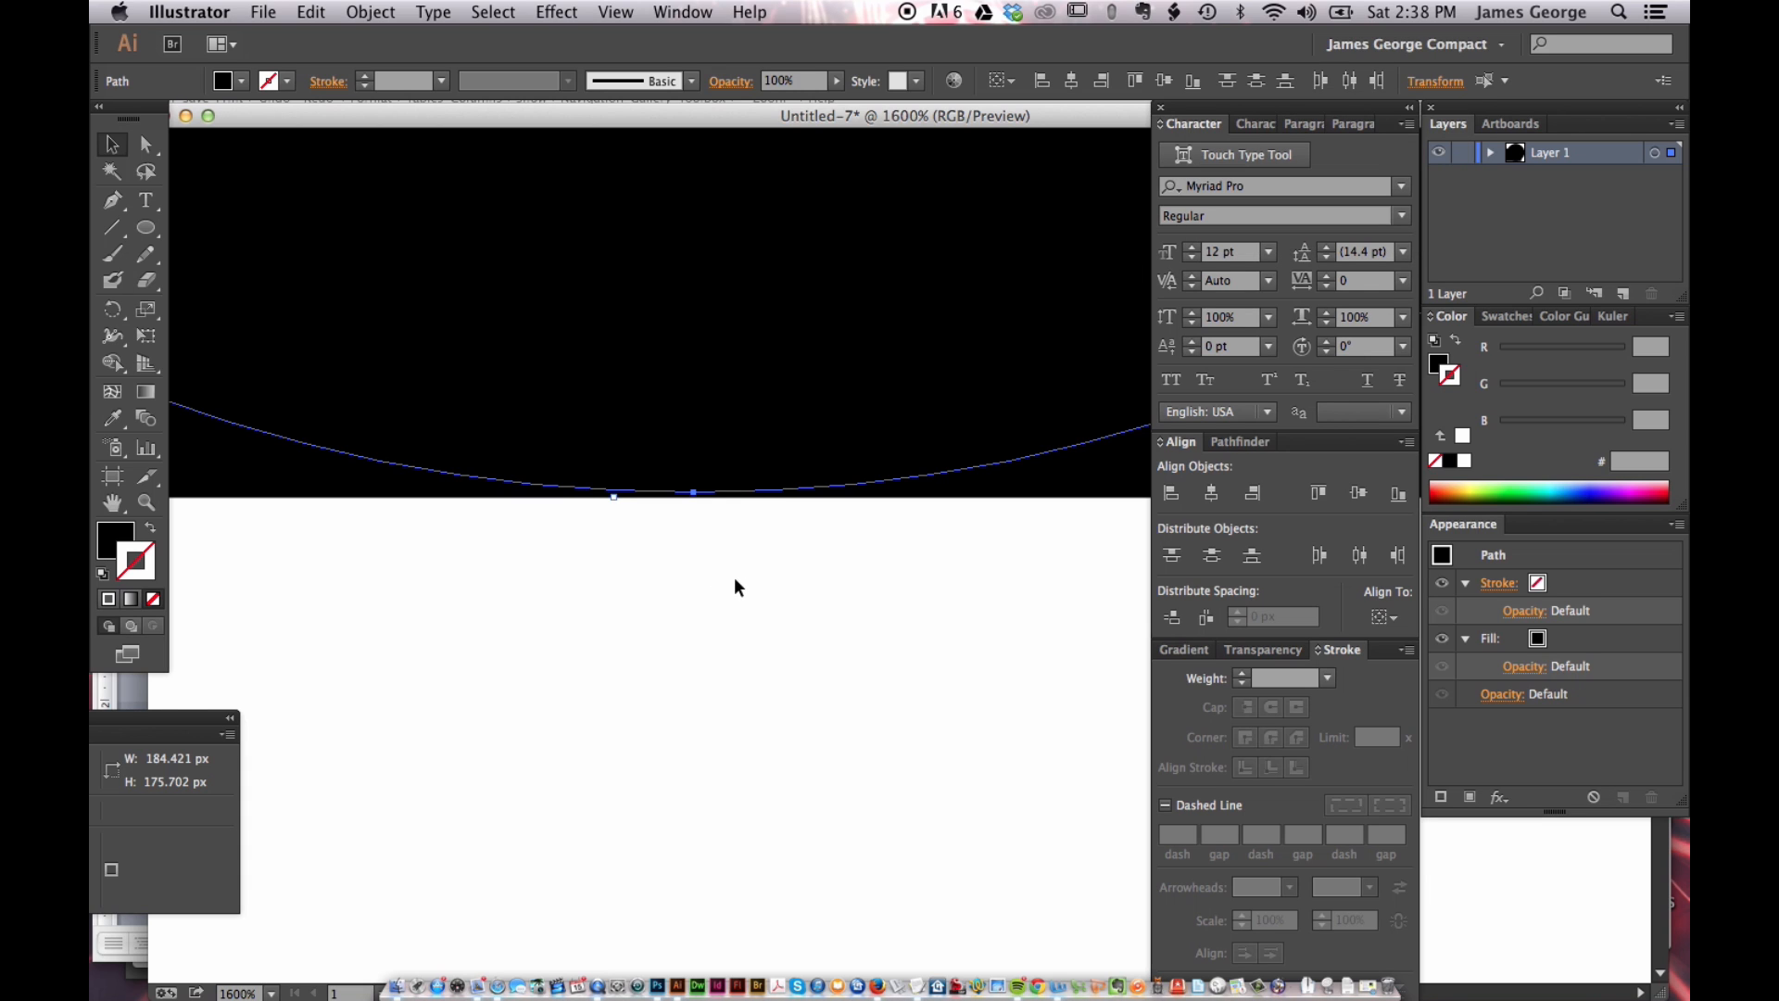
mouse_move(1300, 379)
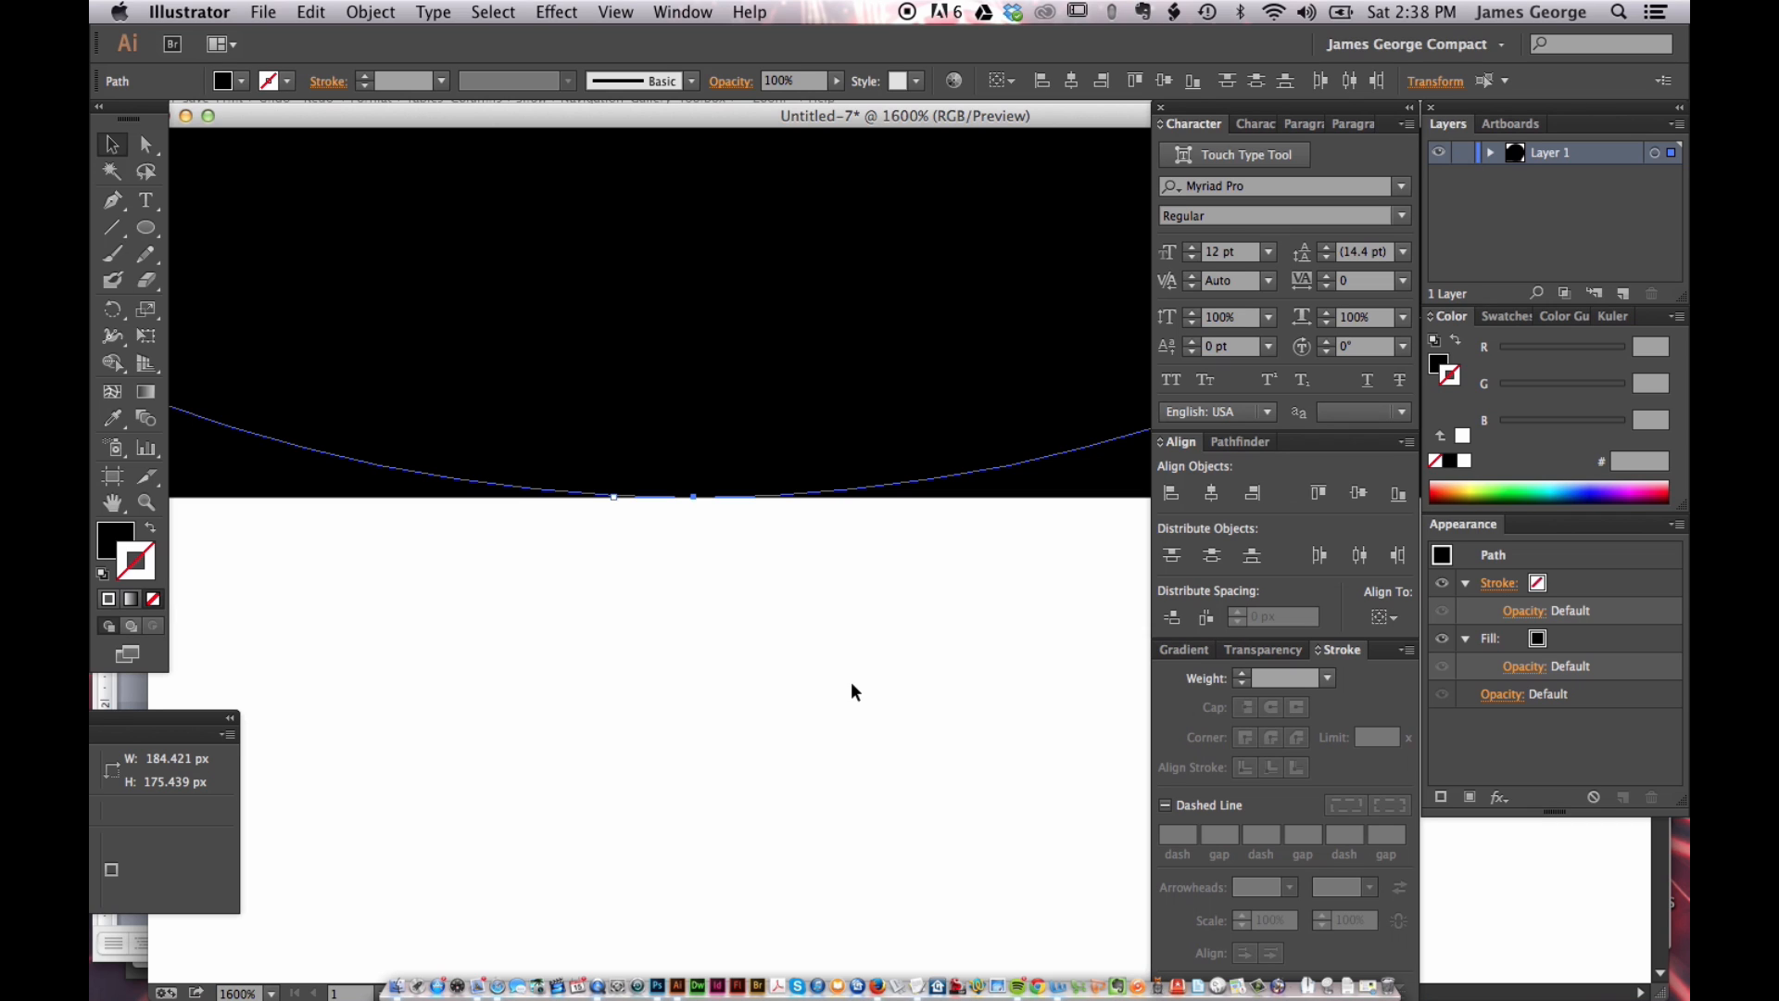
mouse_move(744, 430)
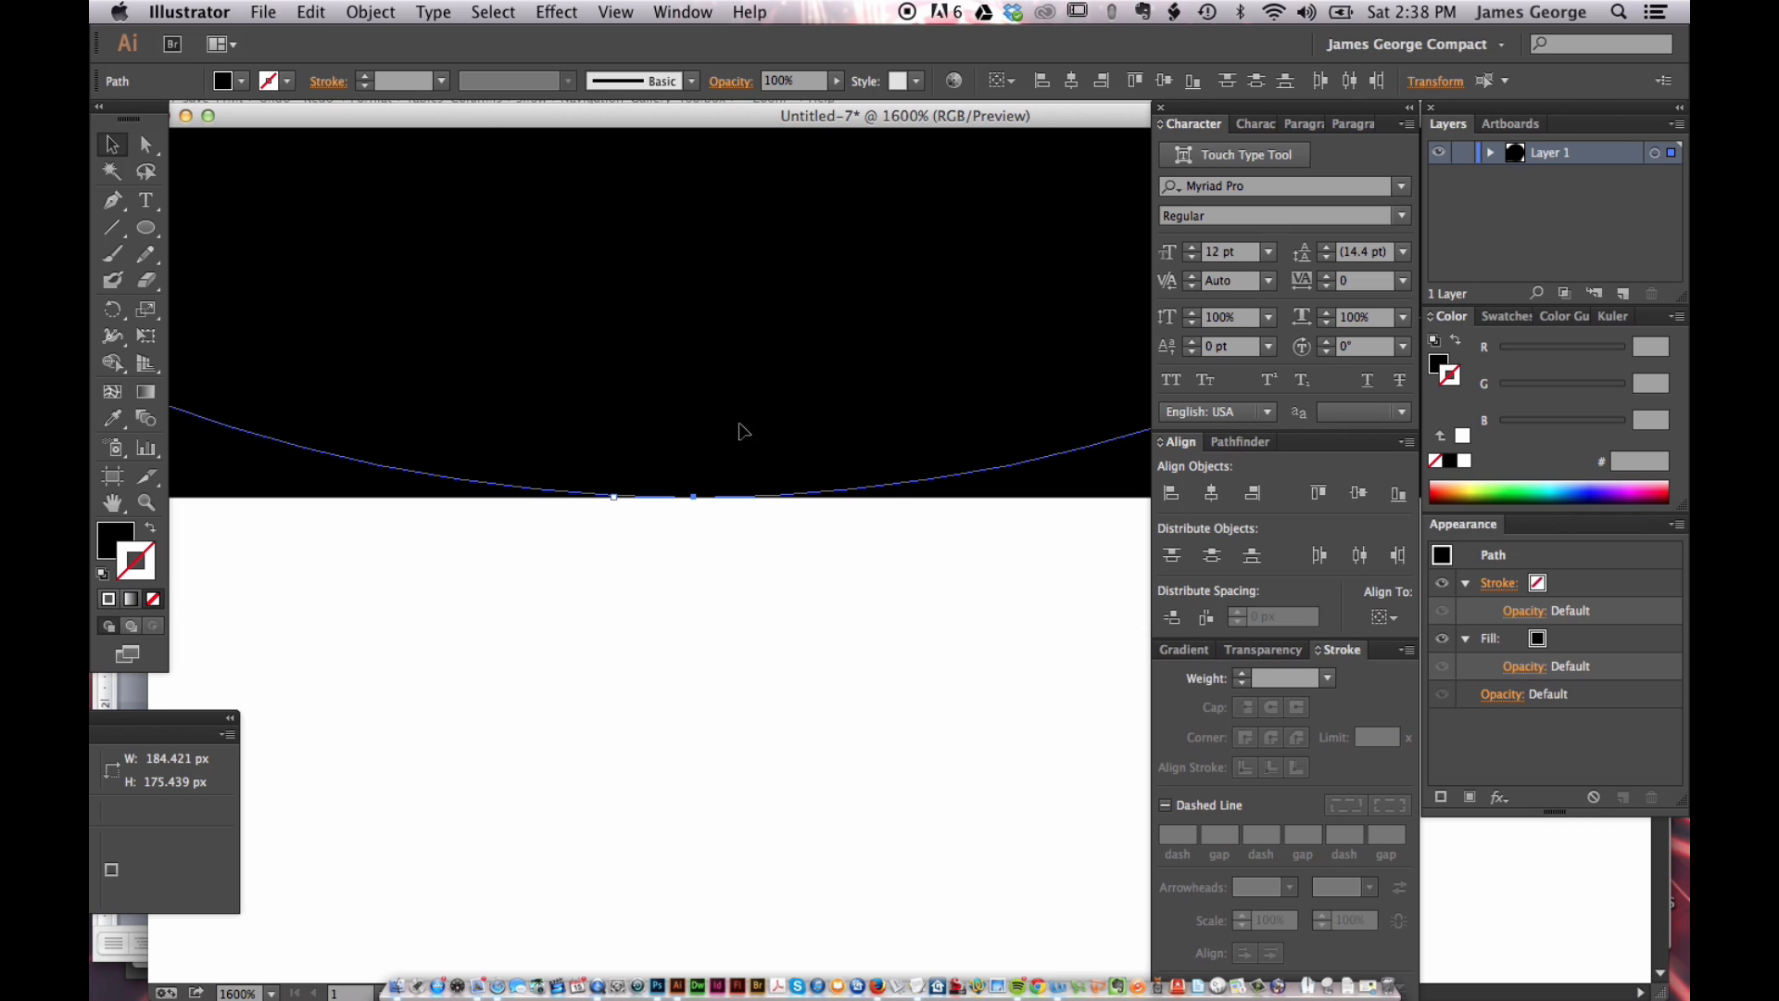
mouse_move(536, 632)
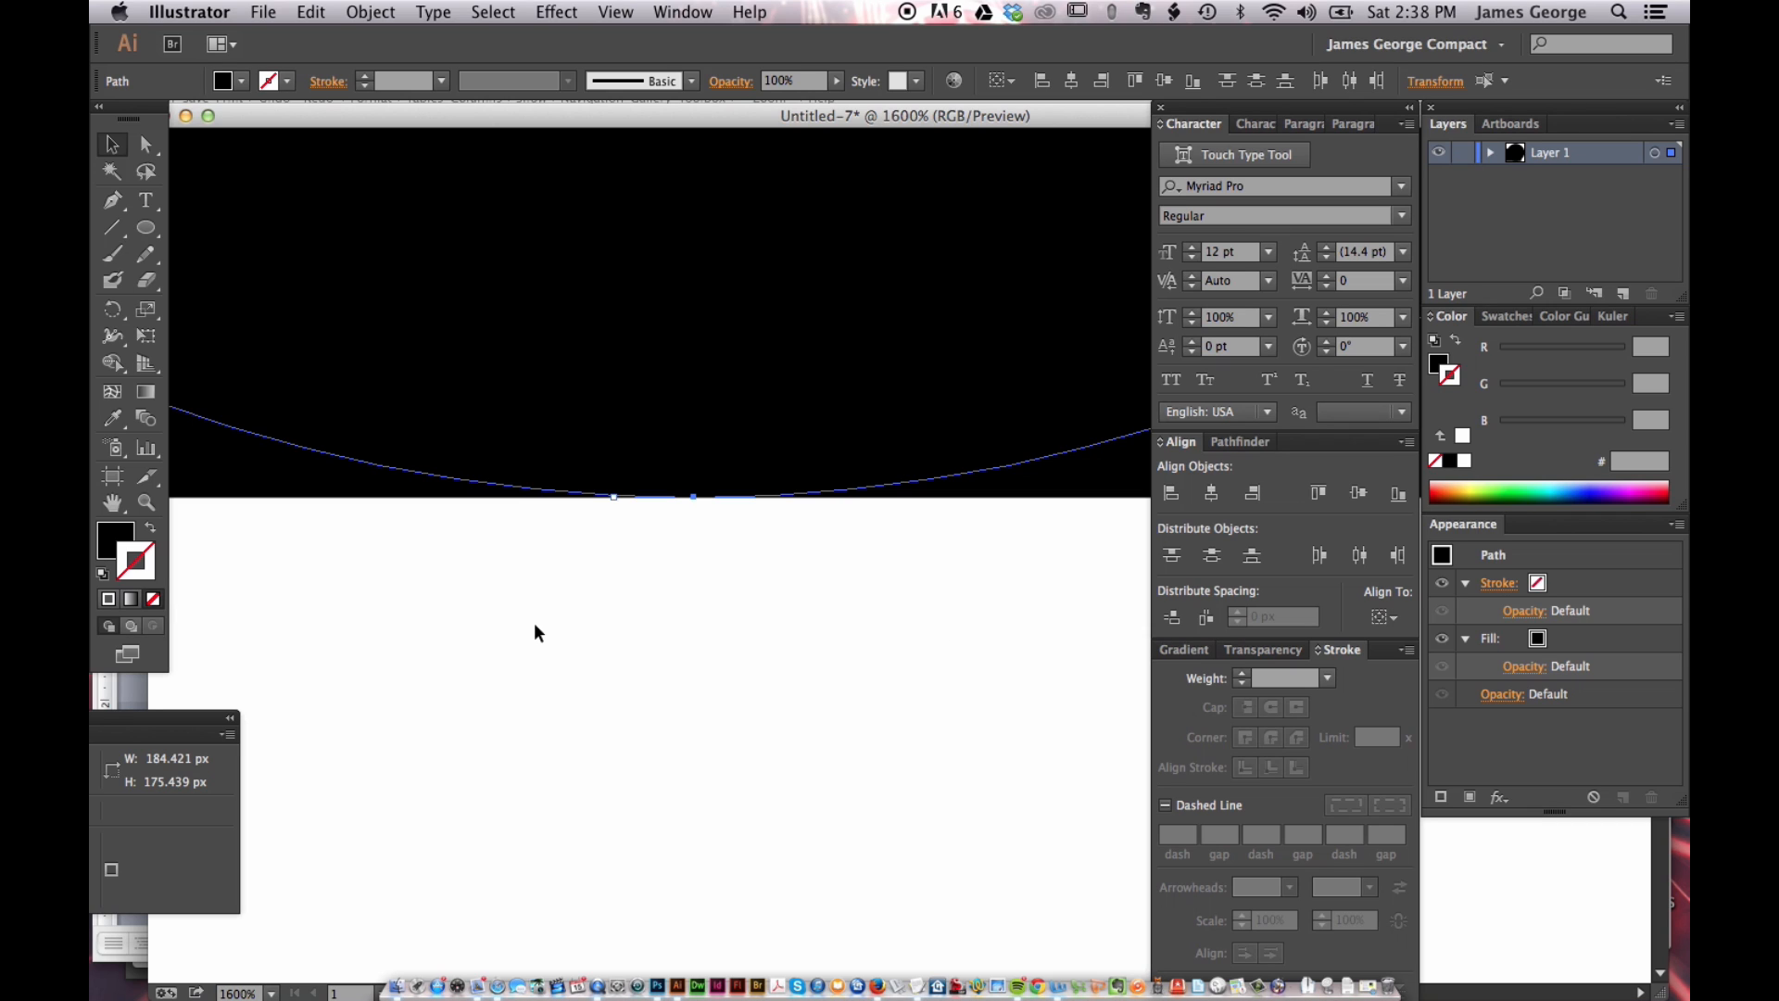